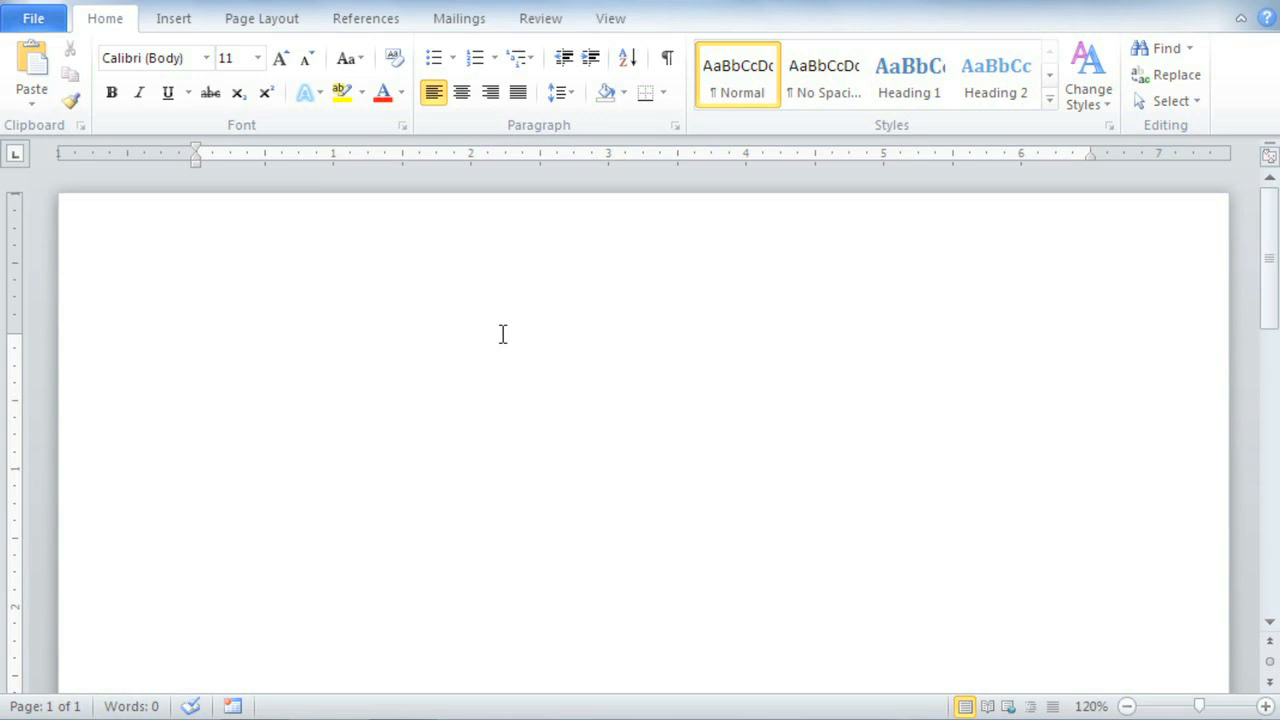
pyautogui.moveTo(363, 249)
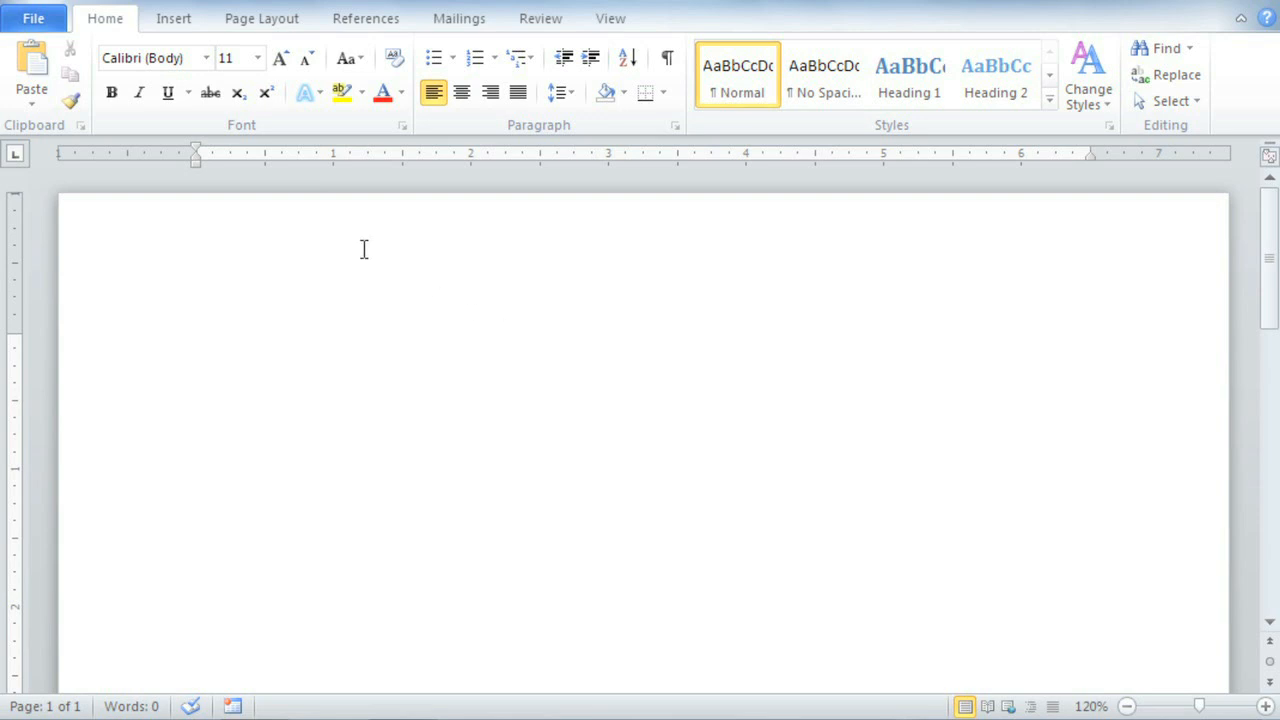
# - Show Word's Available Templates list for a new document from the File menu
pyautogui.click(33, 18)
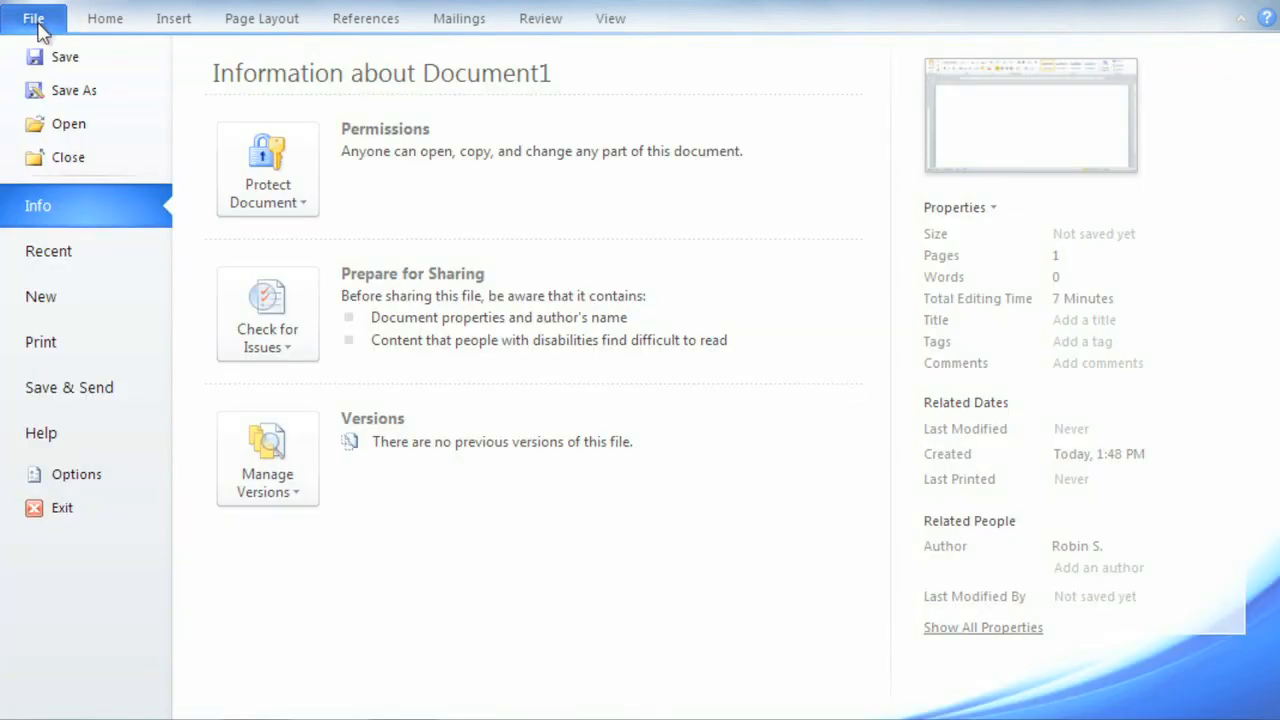
pyautogui.click(41, 296)
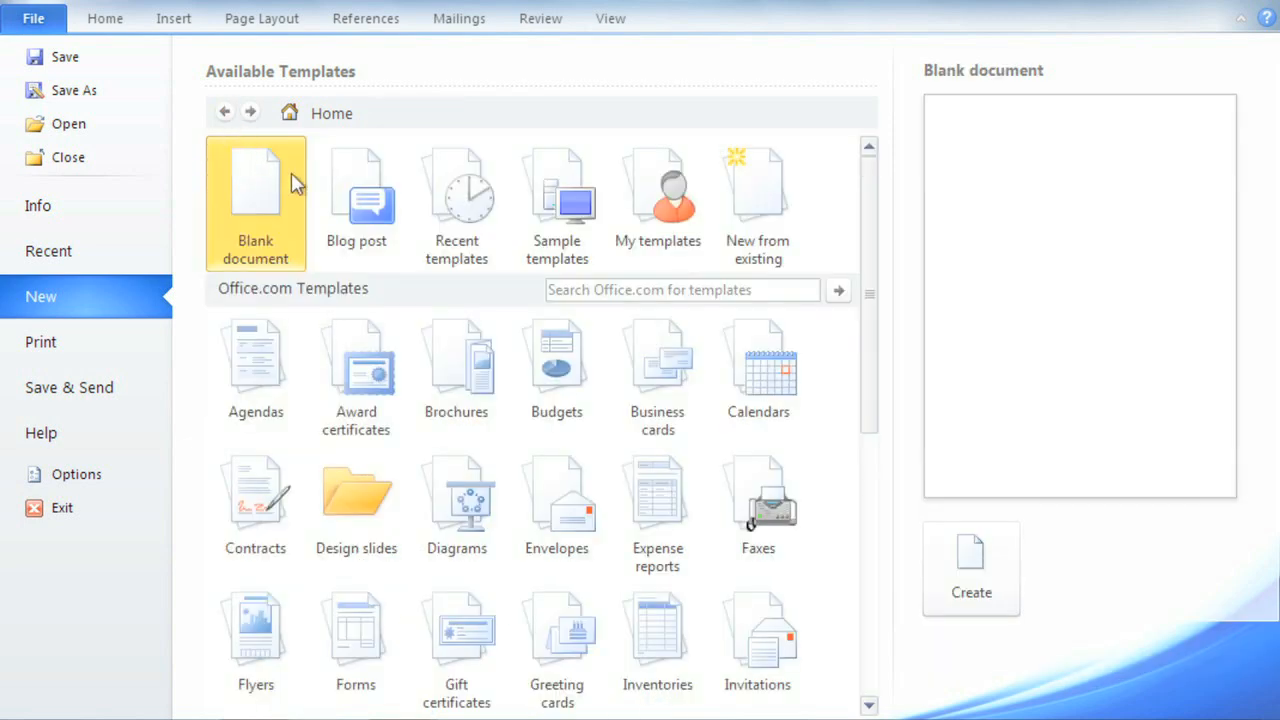
pyautogui.moveTo(556, 200)
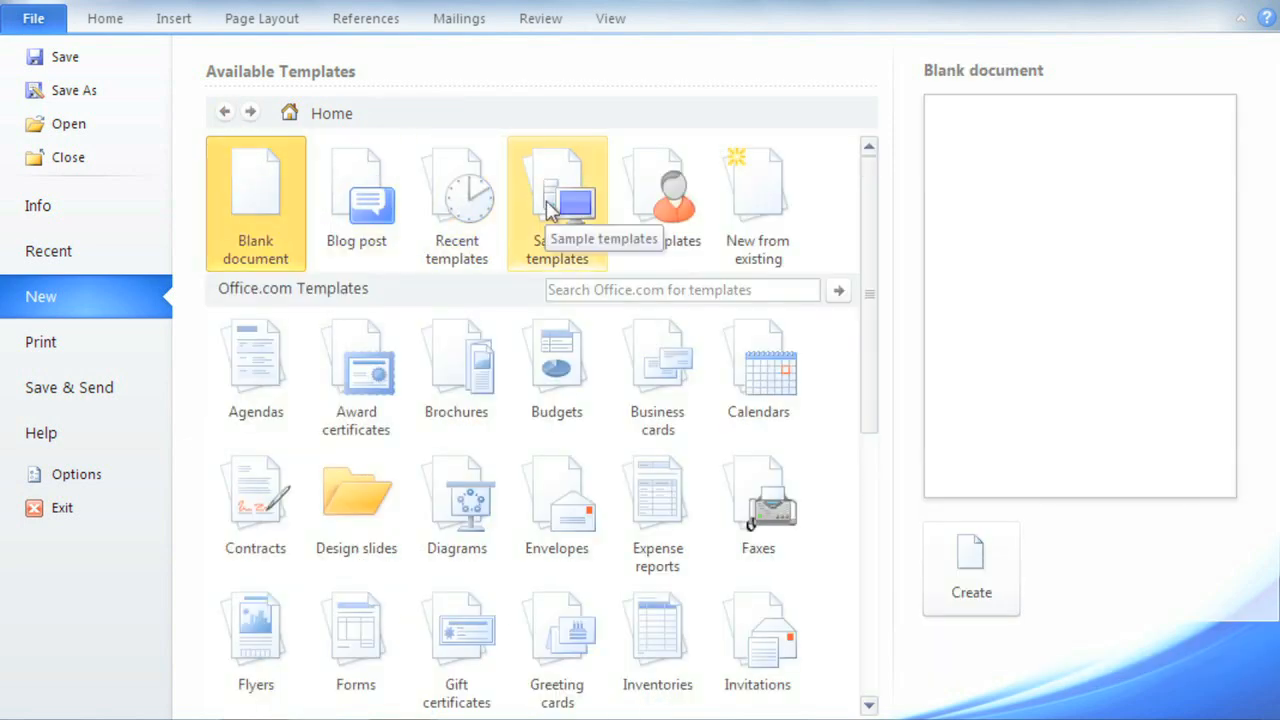
# - Browse the sample templates and select the Black Tie Merge Letter
pyautogui.click(556, 190)
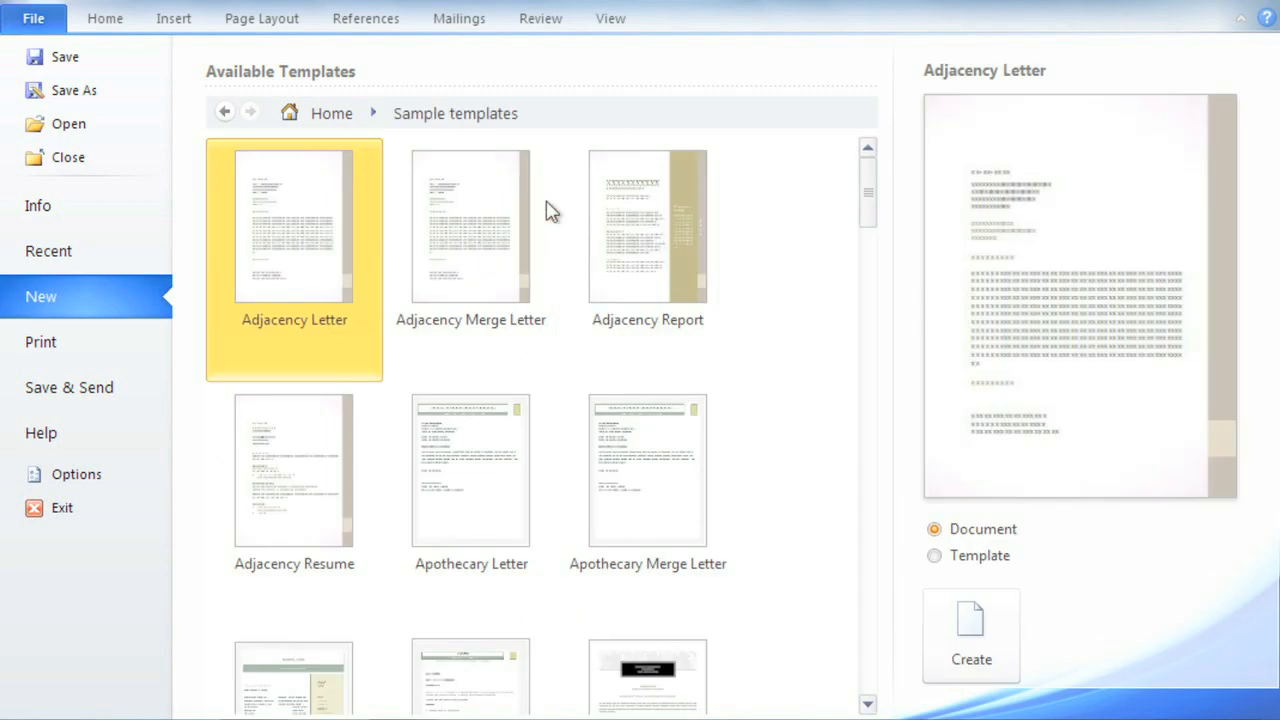
pyautogui.moveTo(950, 245)
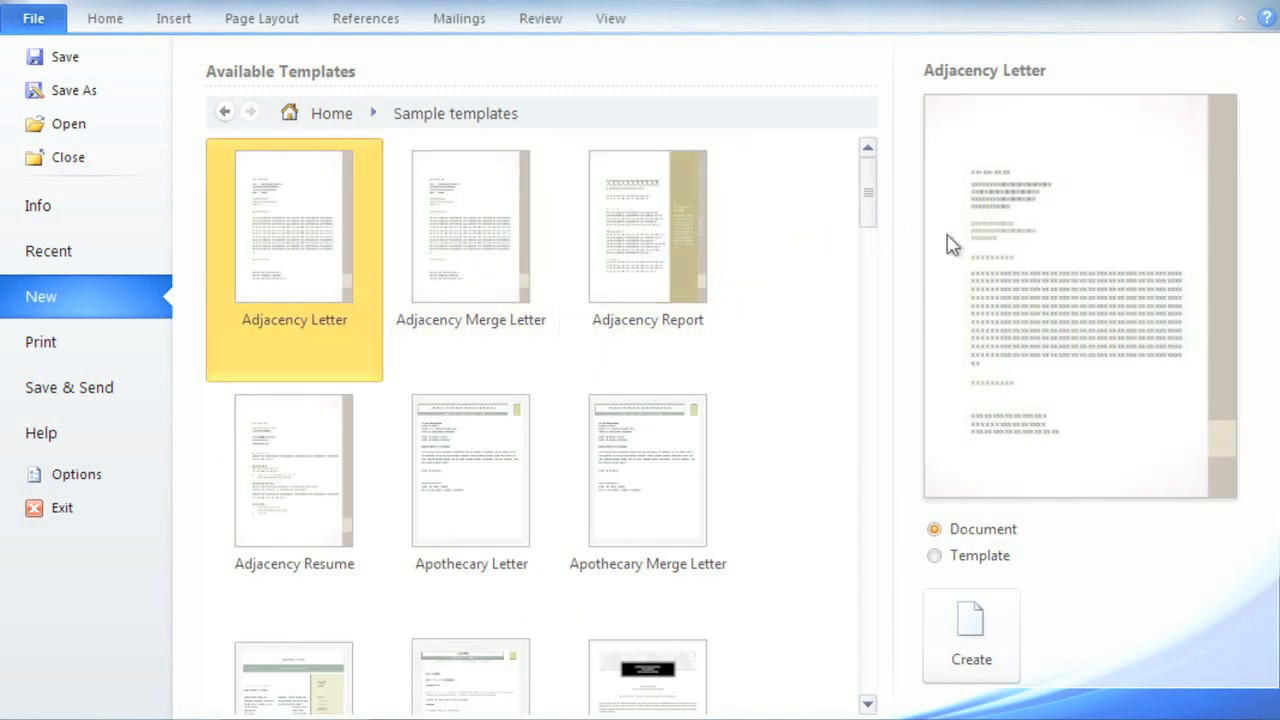
pyautogui.moveTo(942, 250)
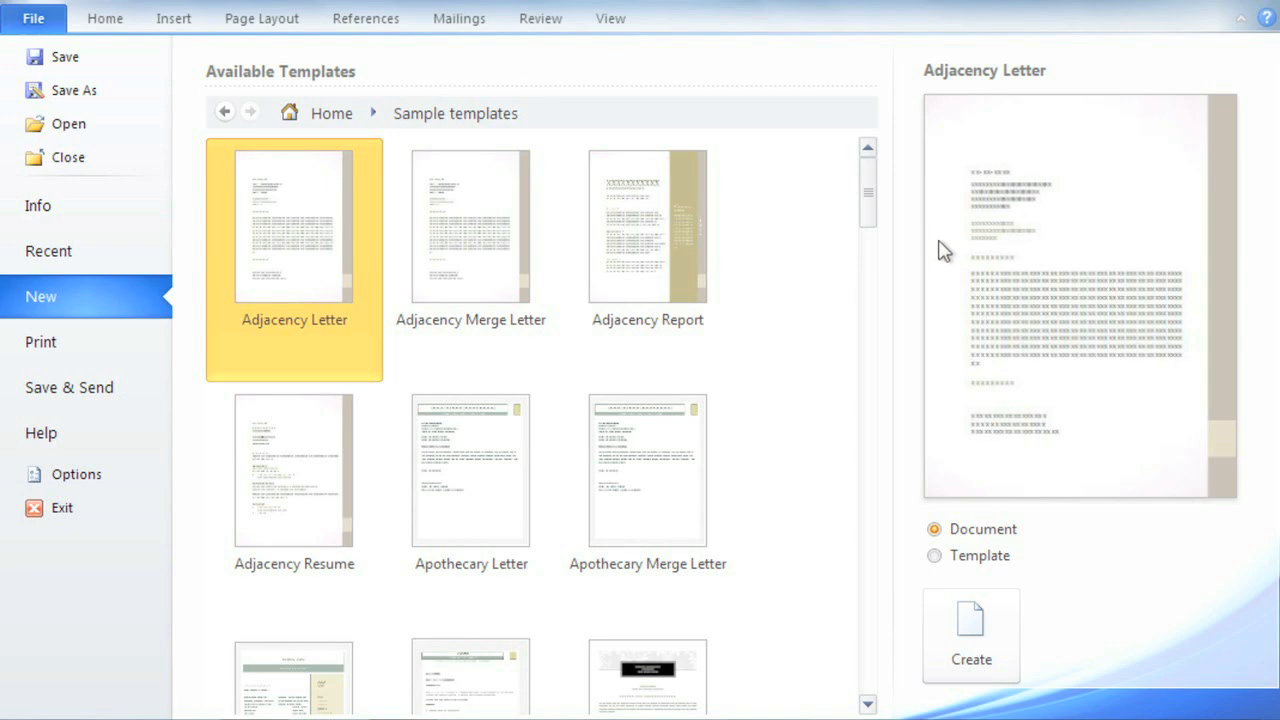
pyautogui.click(471, 470)
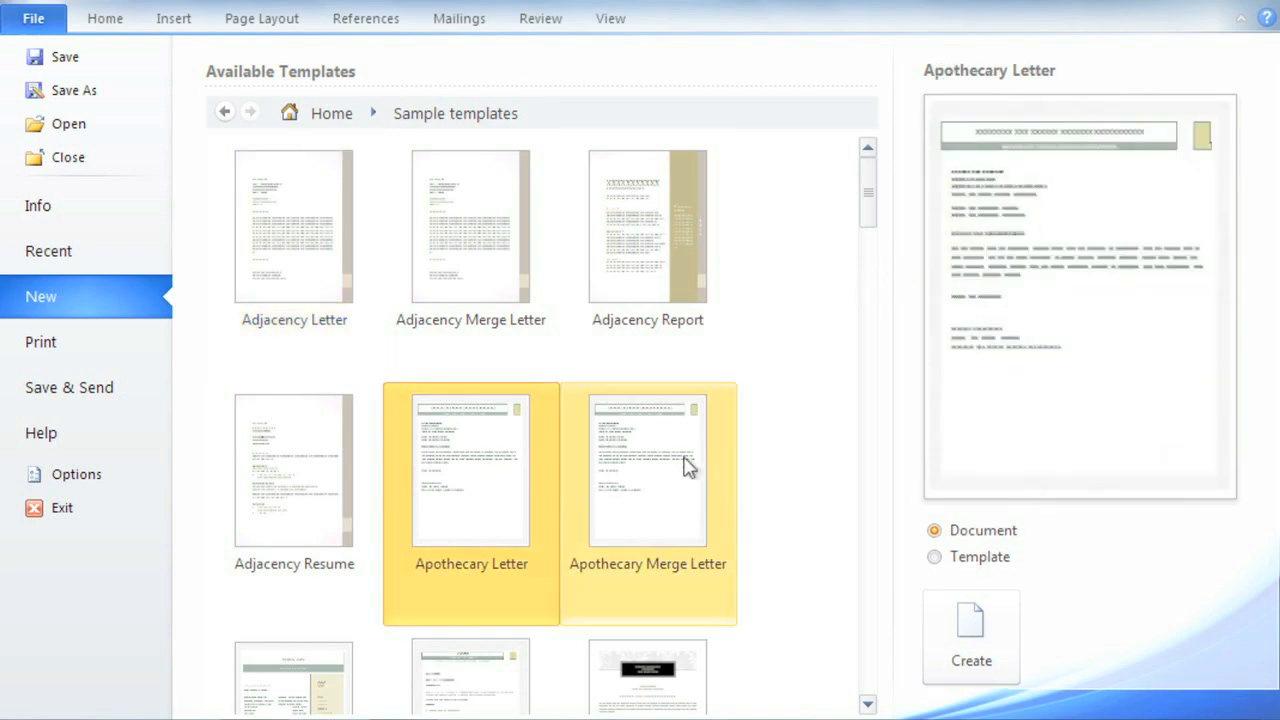
pyautogui.scroll(-3)
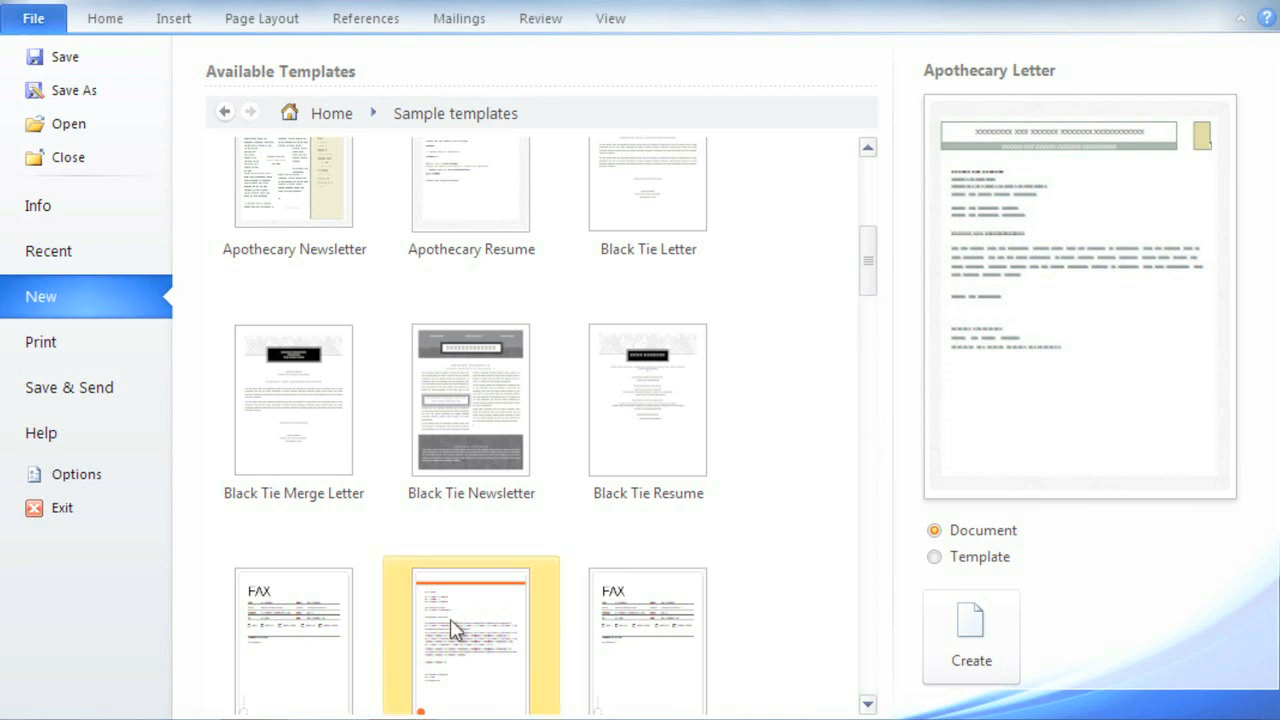
pyautogui.click(294, 400)
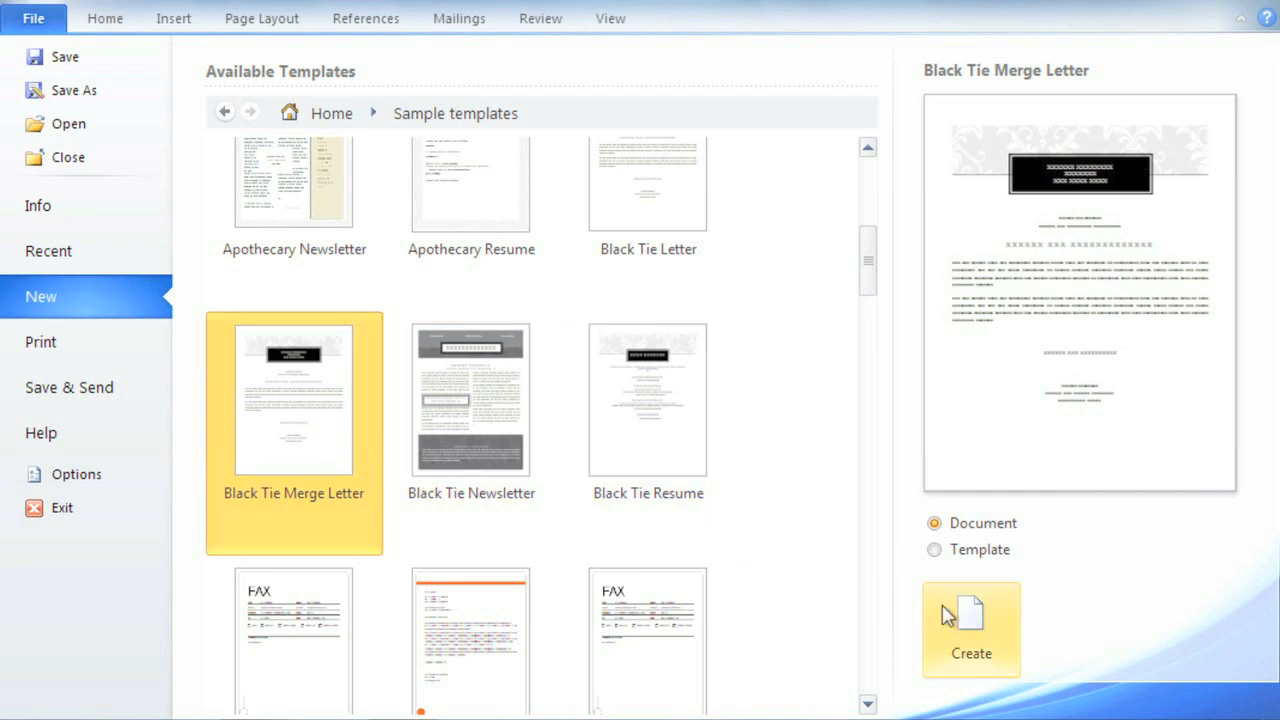
pyautogui.click(970, 628)
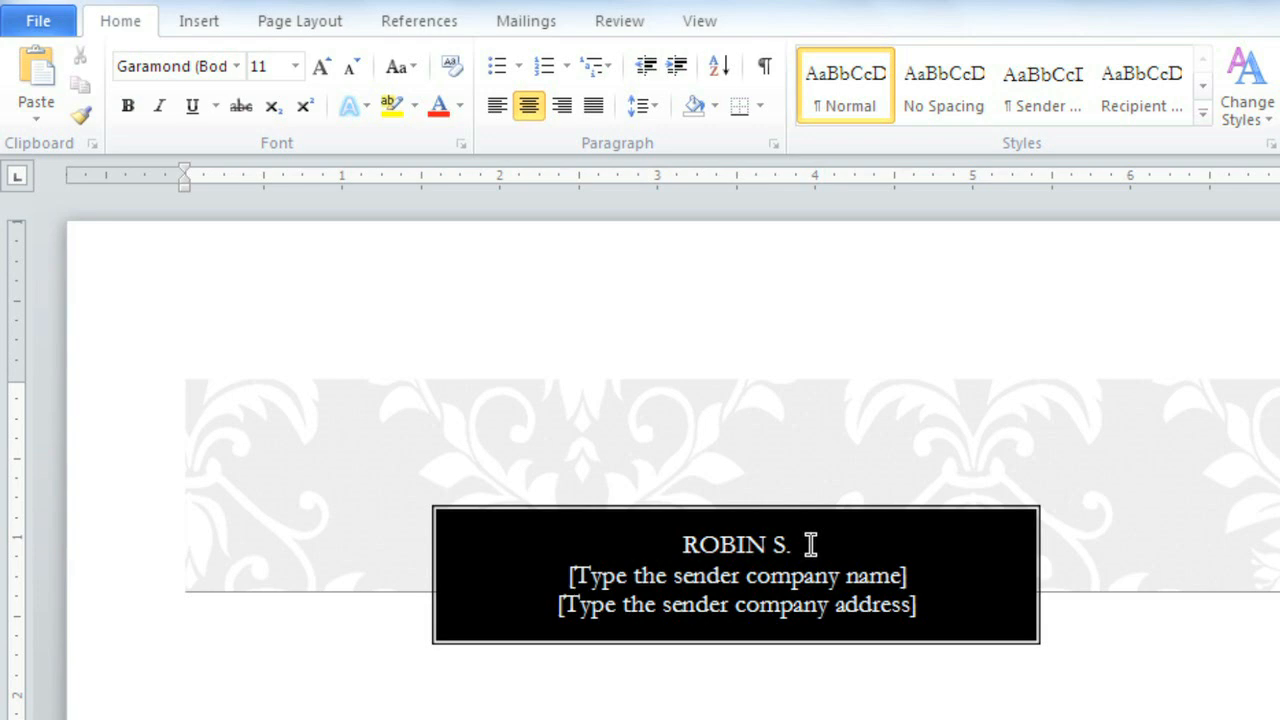
pyautogui.click(736, 544)
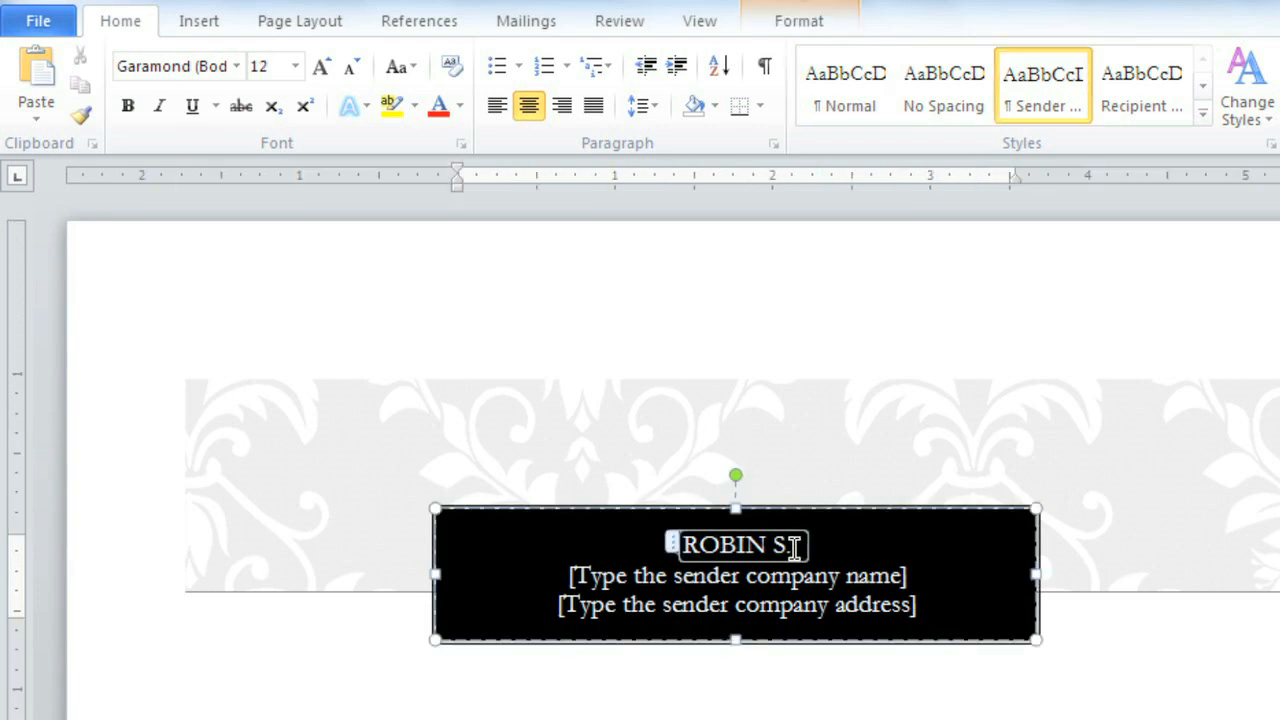
pyautogui.write('ELZNICK')
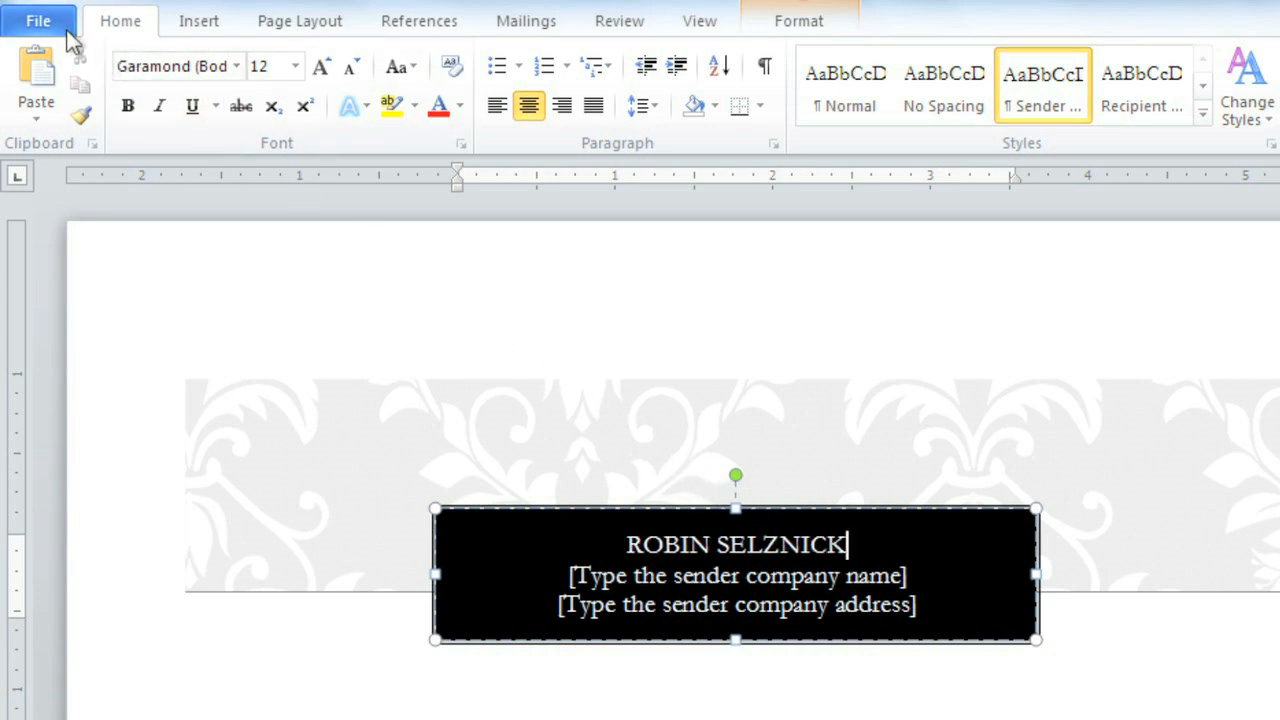
pyautogui.click(38, 20)
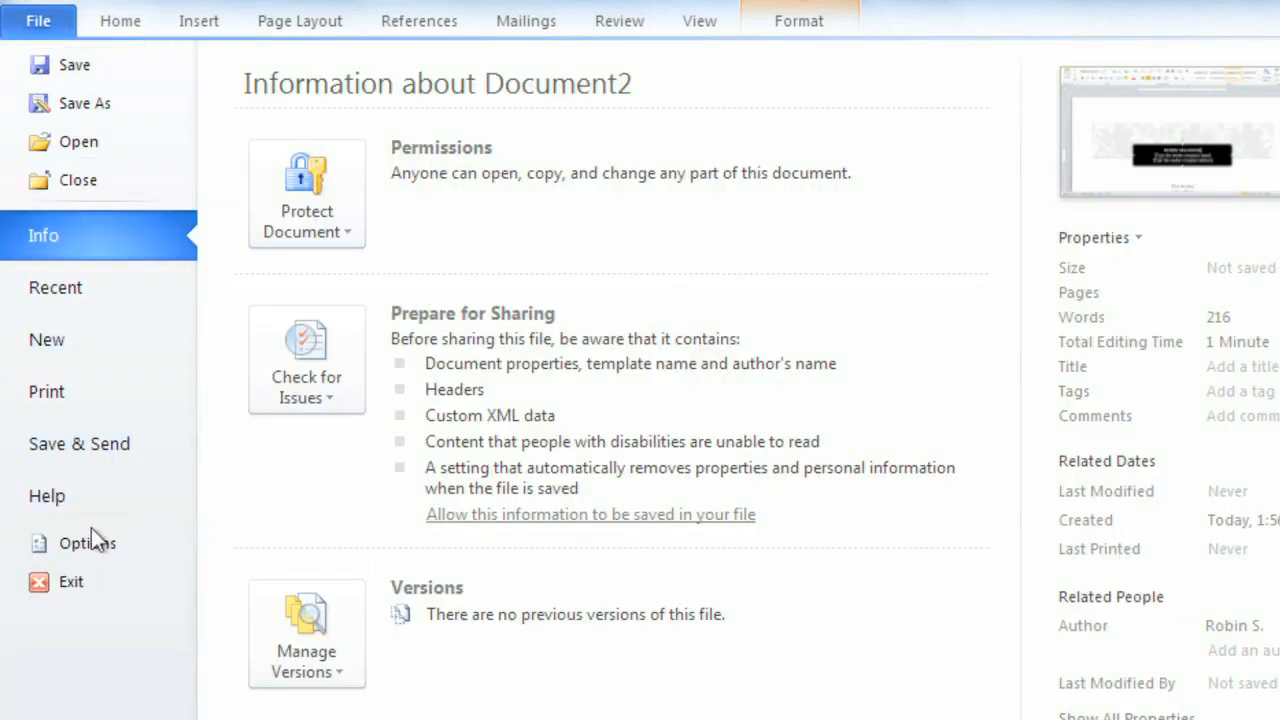
pyautogui.click(87, 542)
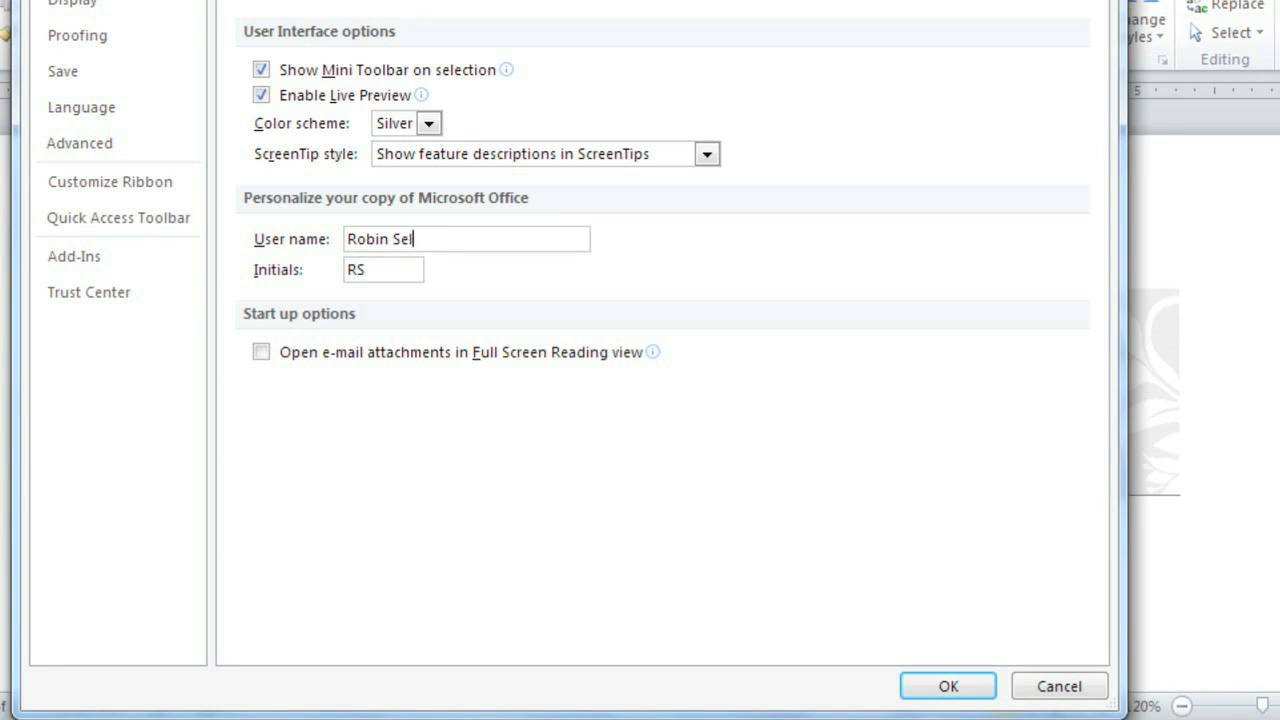
pyautogui.write('znick')
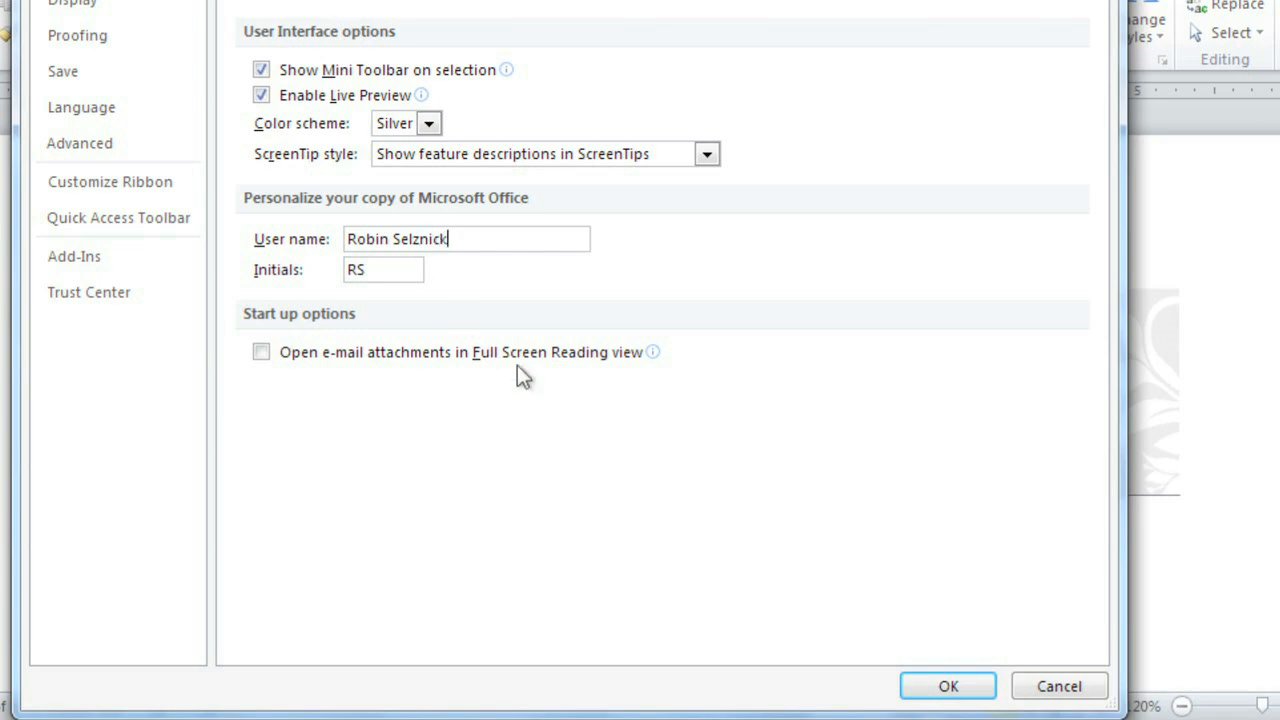
pyautogui.click(946, 686)
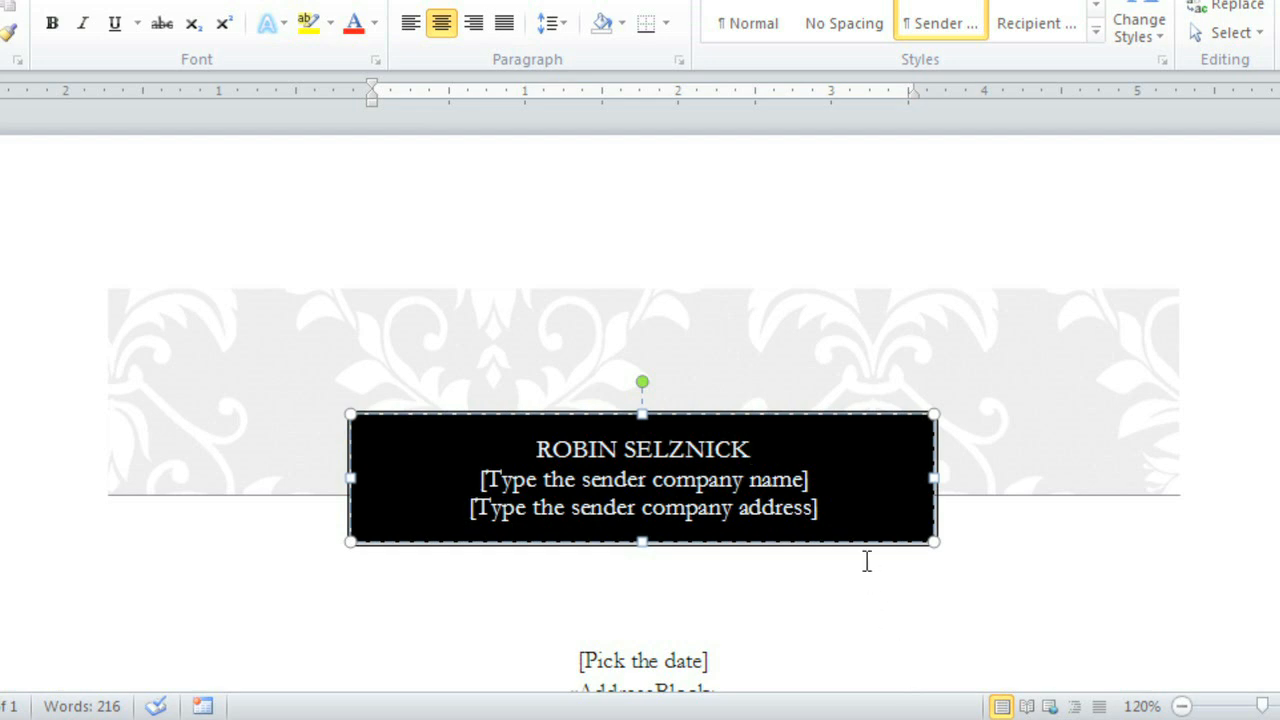
pyautogui.moveTo(838, 490)
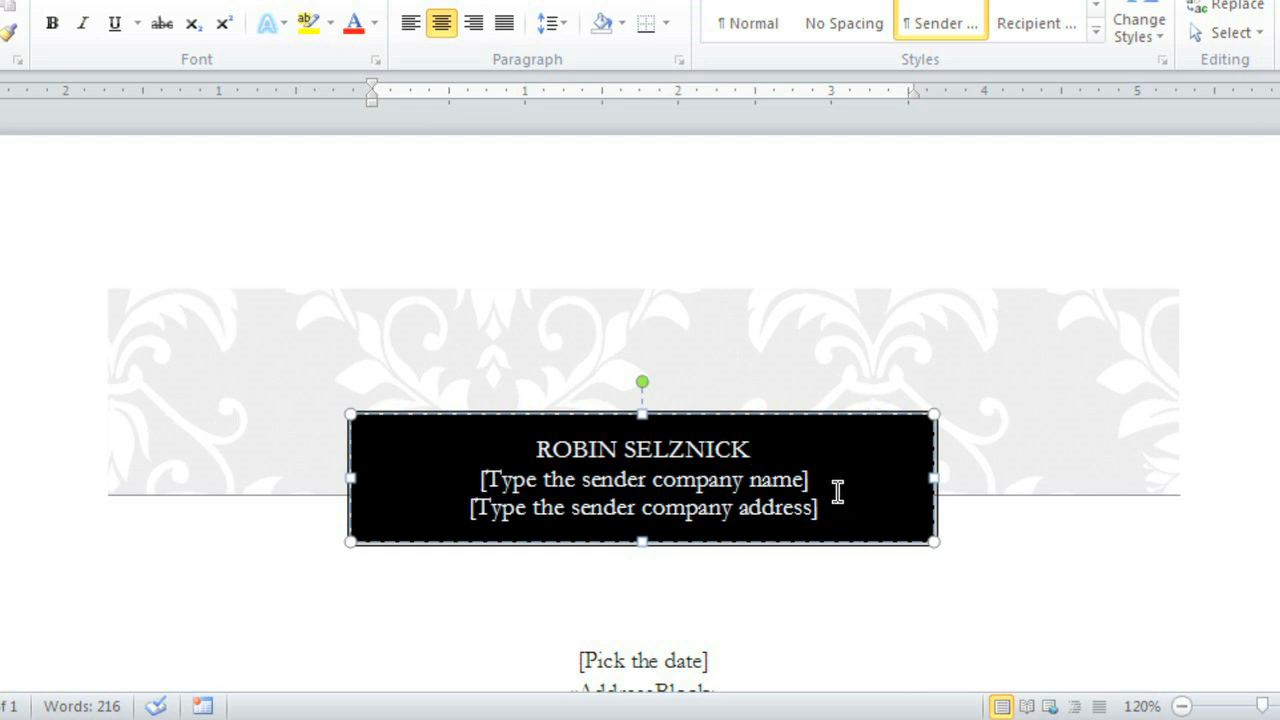
# - Enter 'Smith & Selznick Event Planning' as the sender company name
pyautogui.click(643, 479)
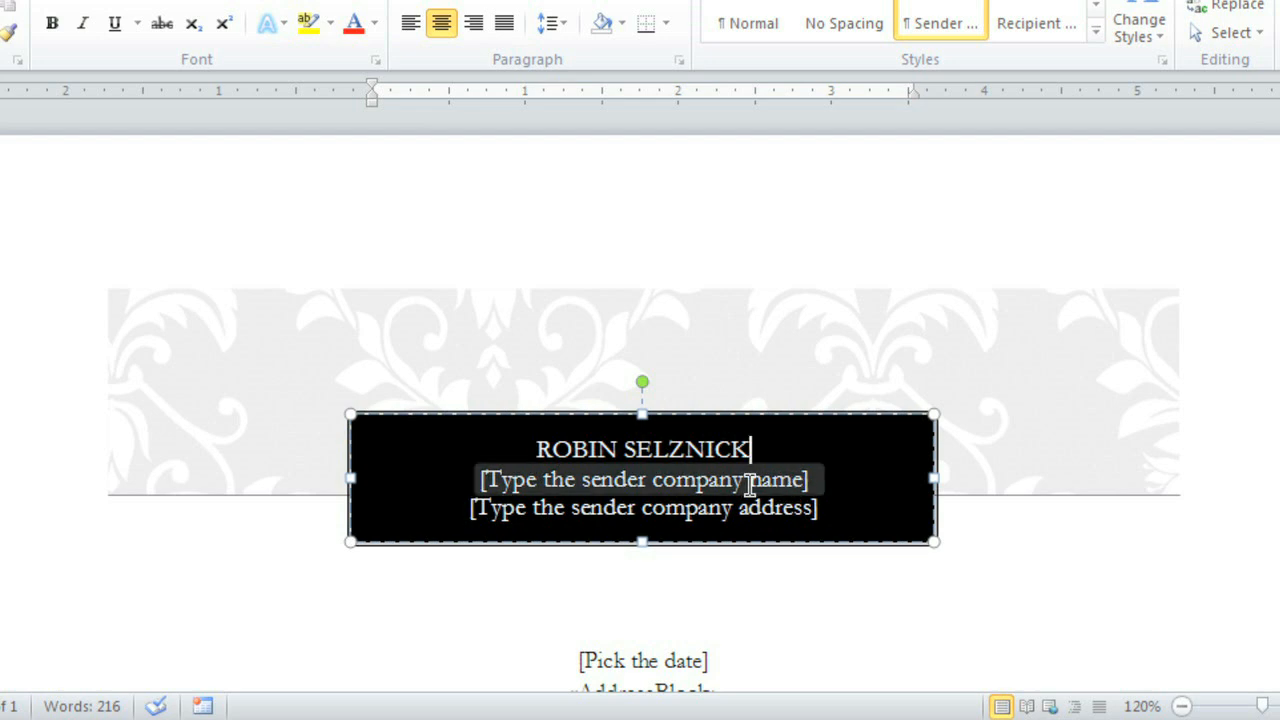
pyautogui.click(643, 479)
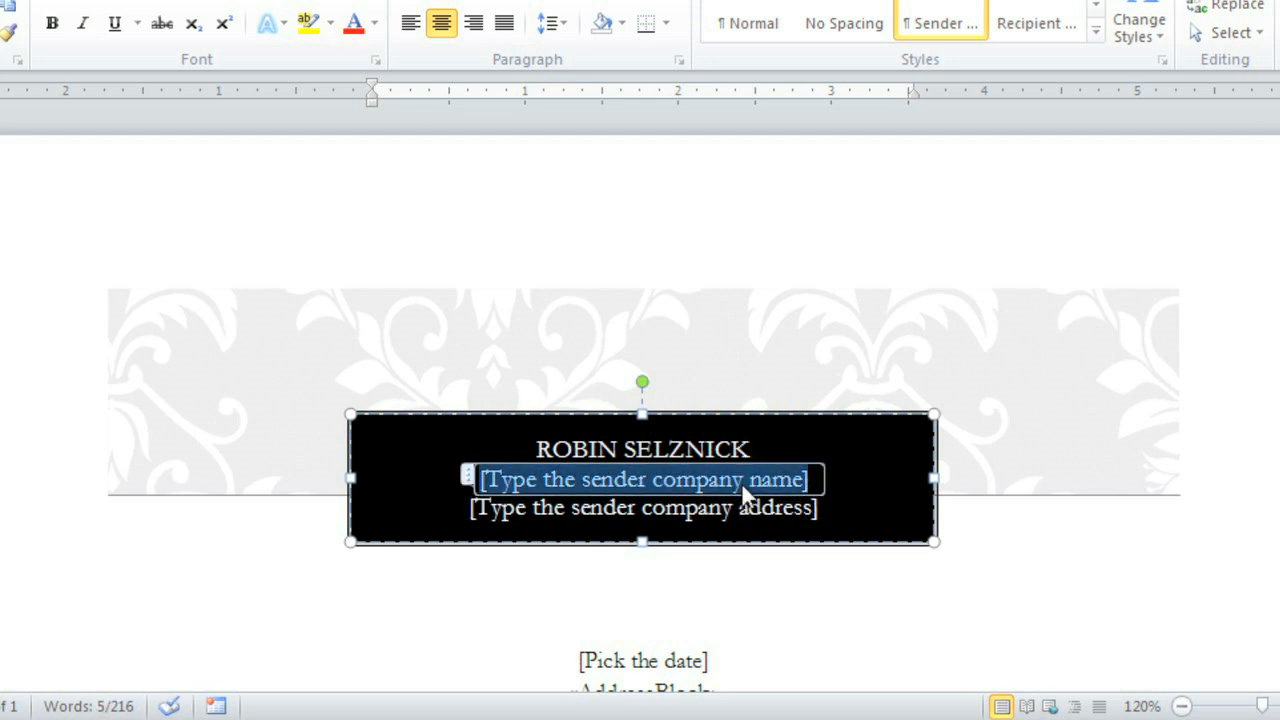
pyautogui.write('Smith')
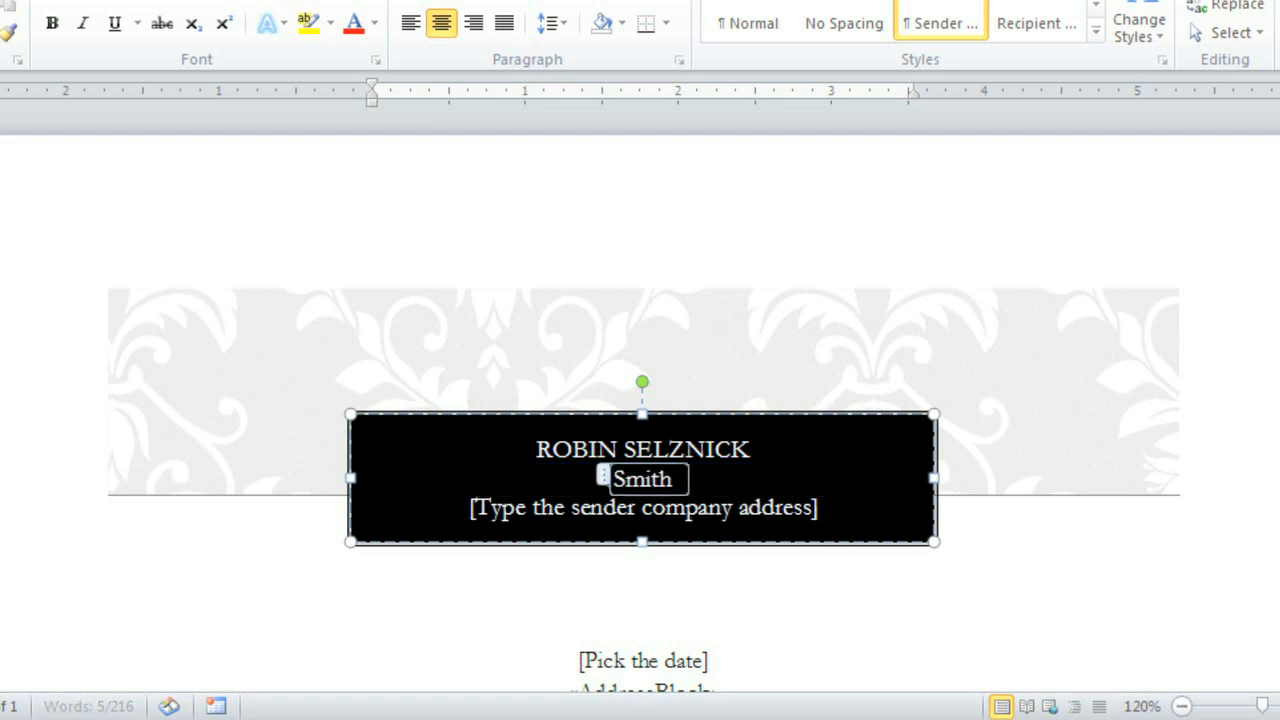
pyautogui.write('& Selznick')
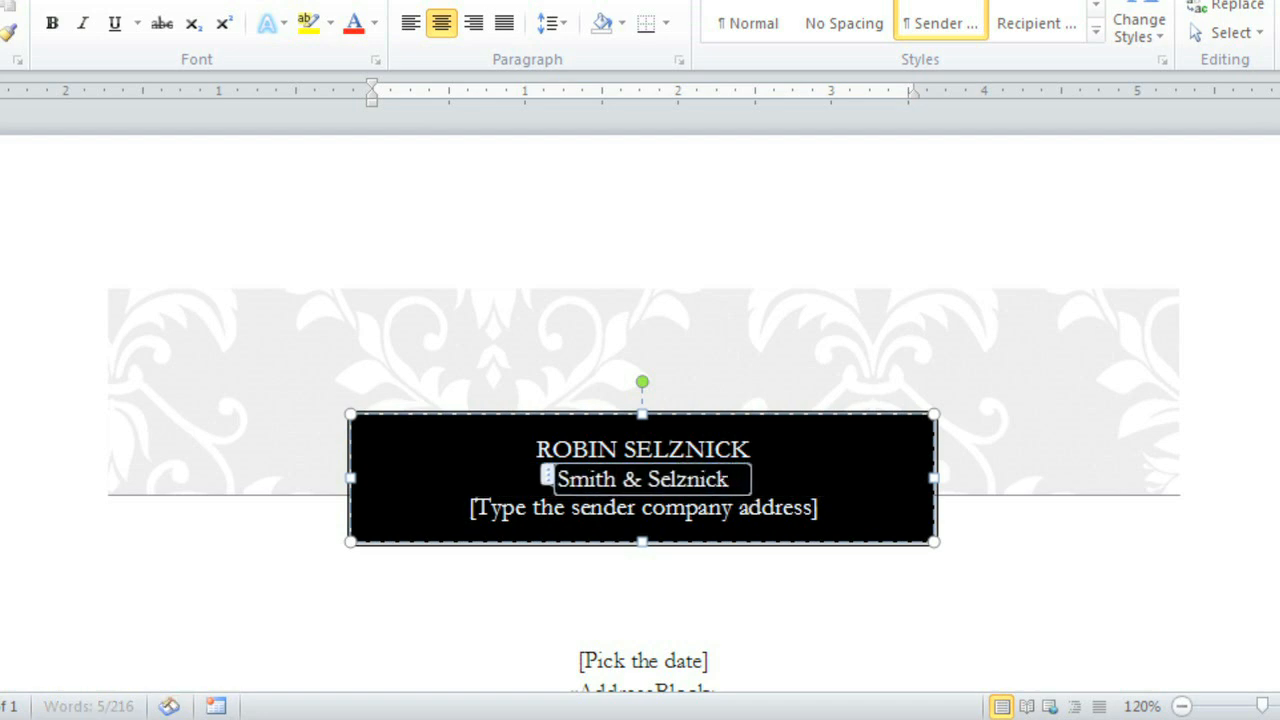
pyautogui.write('Event Planning')
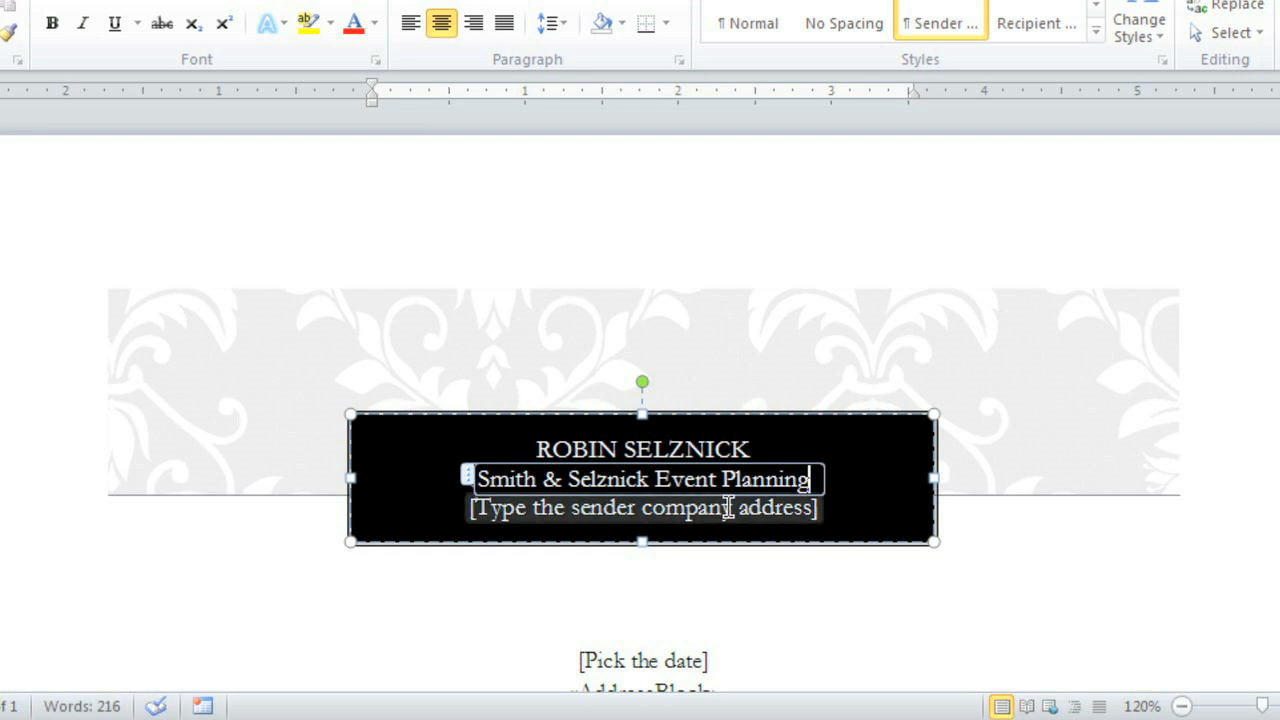
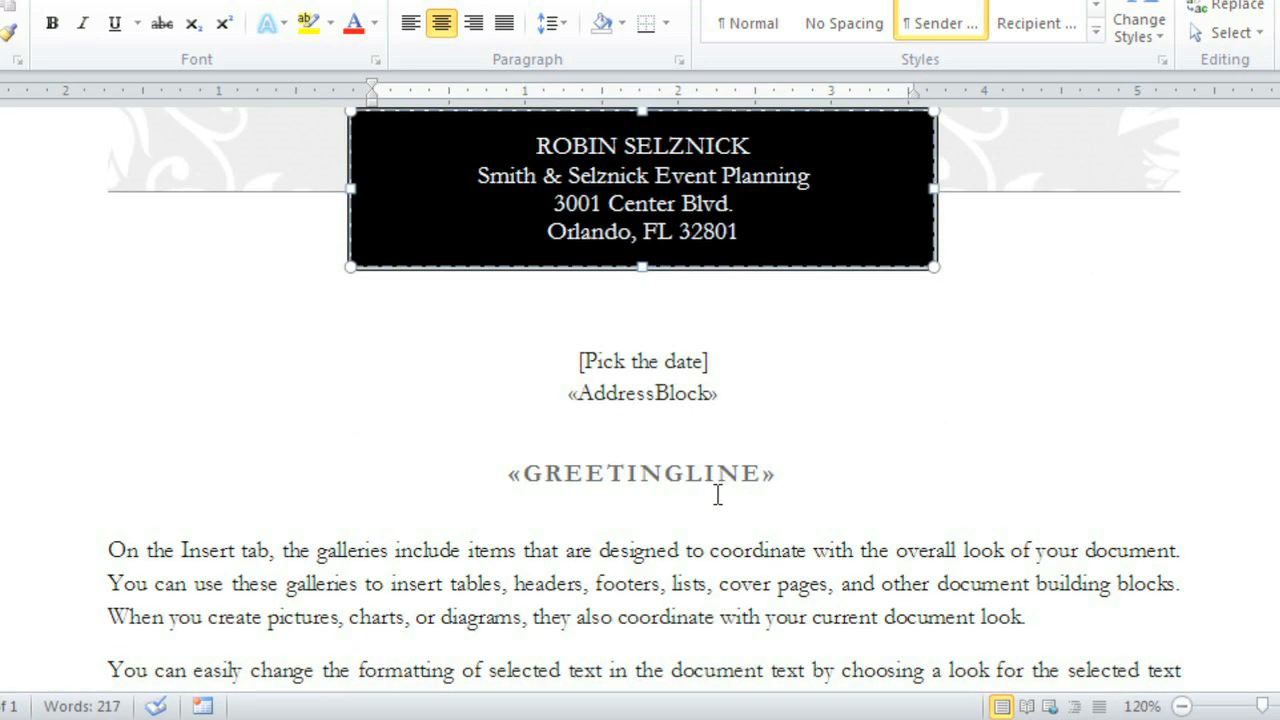
# - Set the letter date to September 13, 2010 using the date picker calendar
pyautogui.click(642, 361)
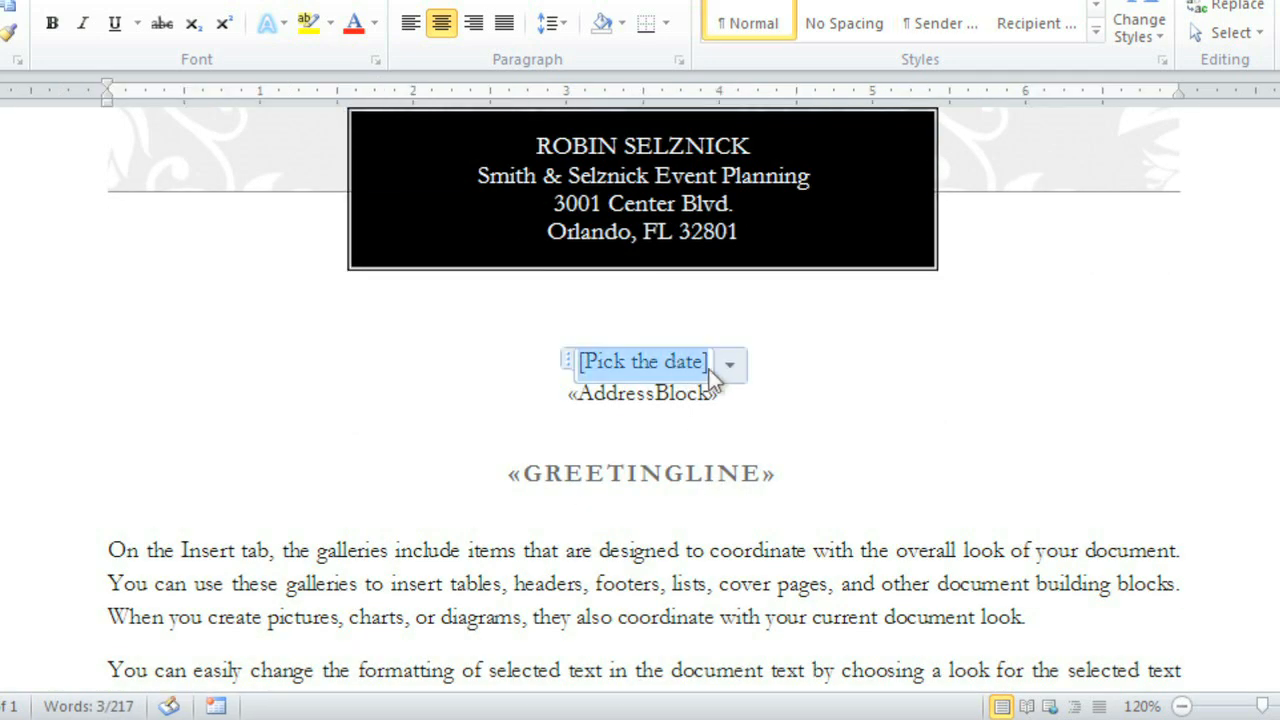
pyautogui.click(730, 362)
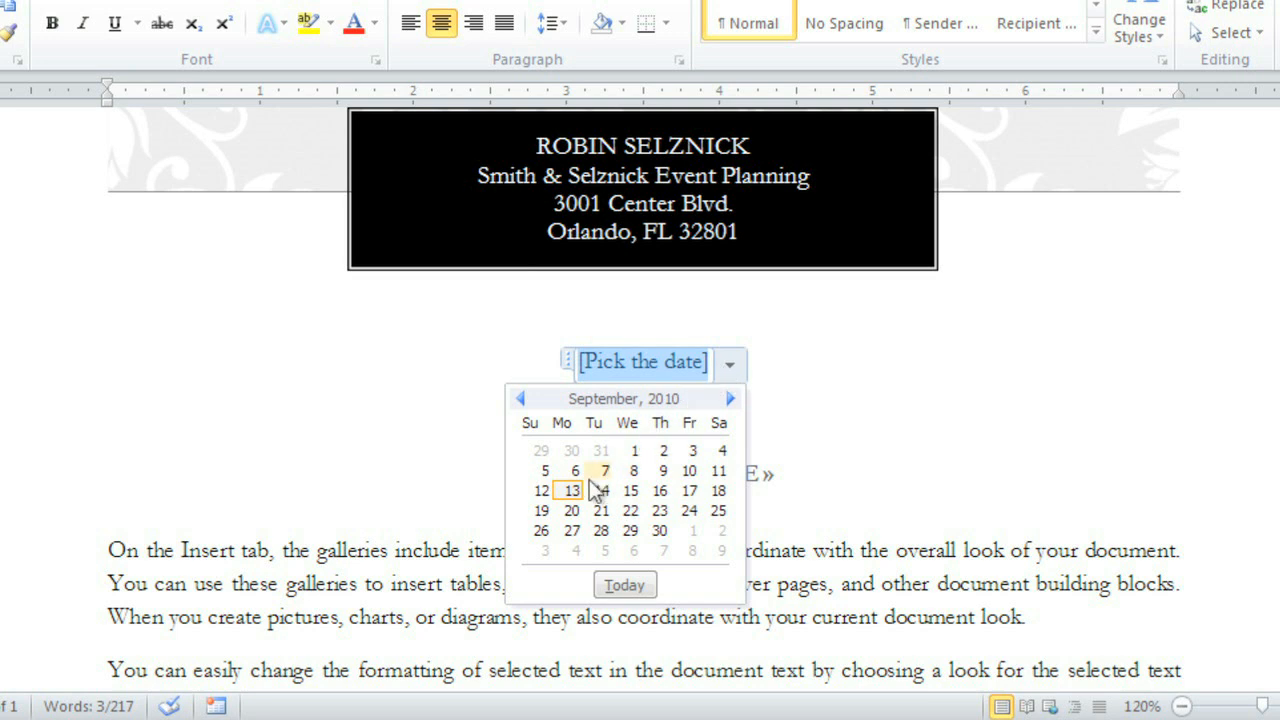
pyautogui.click(570, 490)
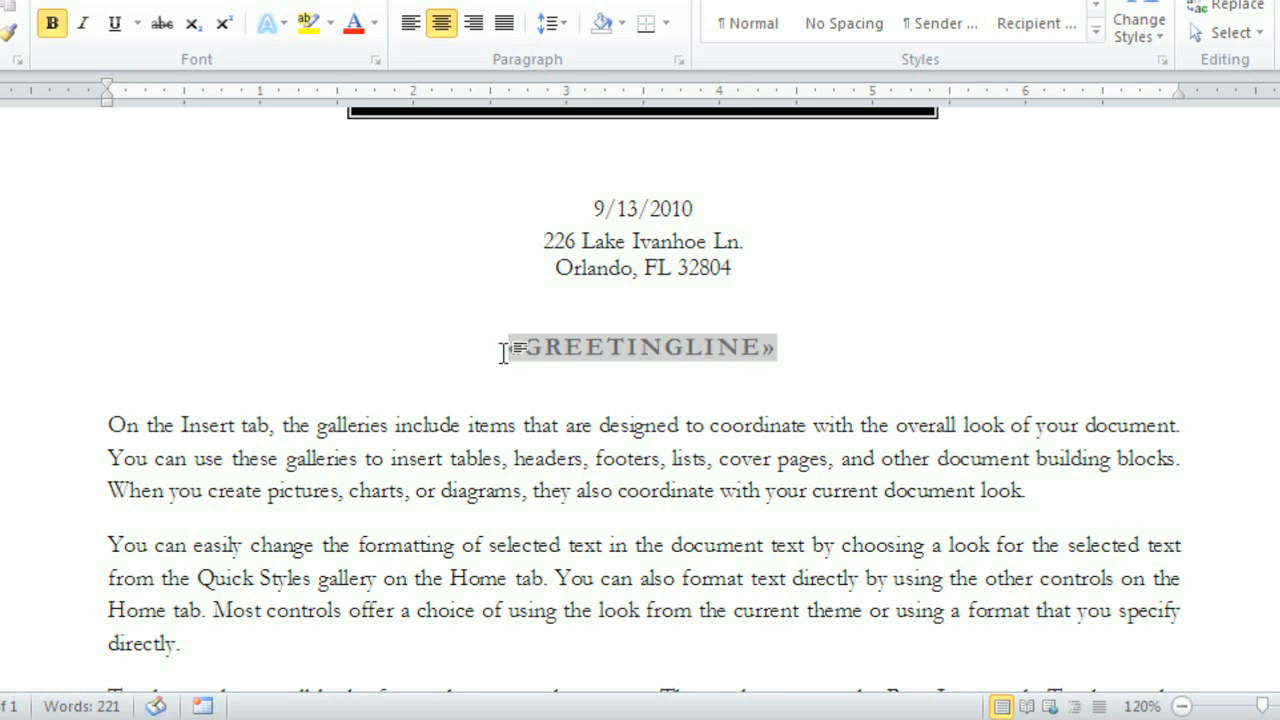
# - Type the greeting 'DEAR MR. & MRS. GREENE,' and body start 'Thank you for considering Smith & Selznick'
pyautogui.write('DEAR')
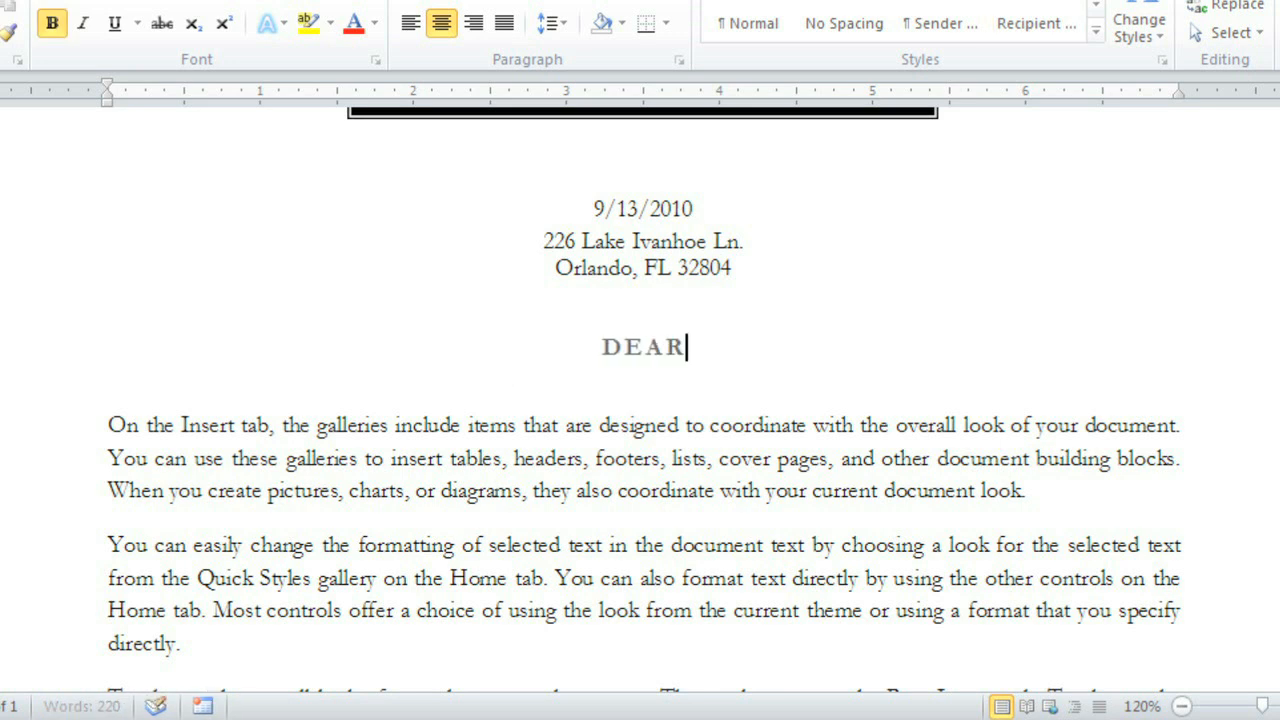
pyautogui.write('MR. & MRS.')
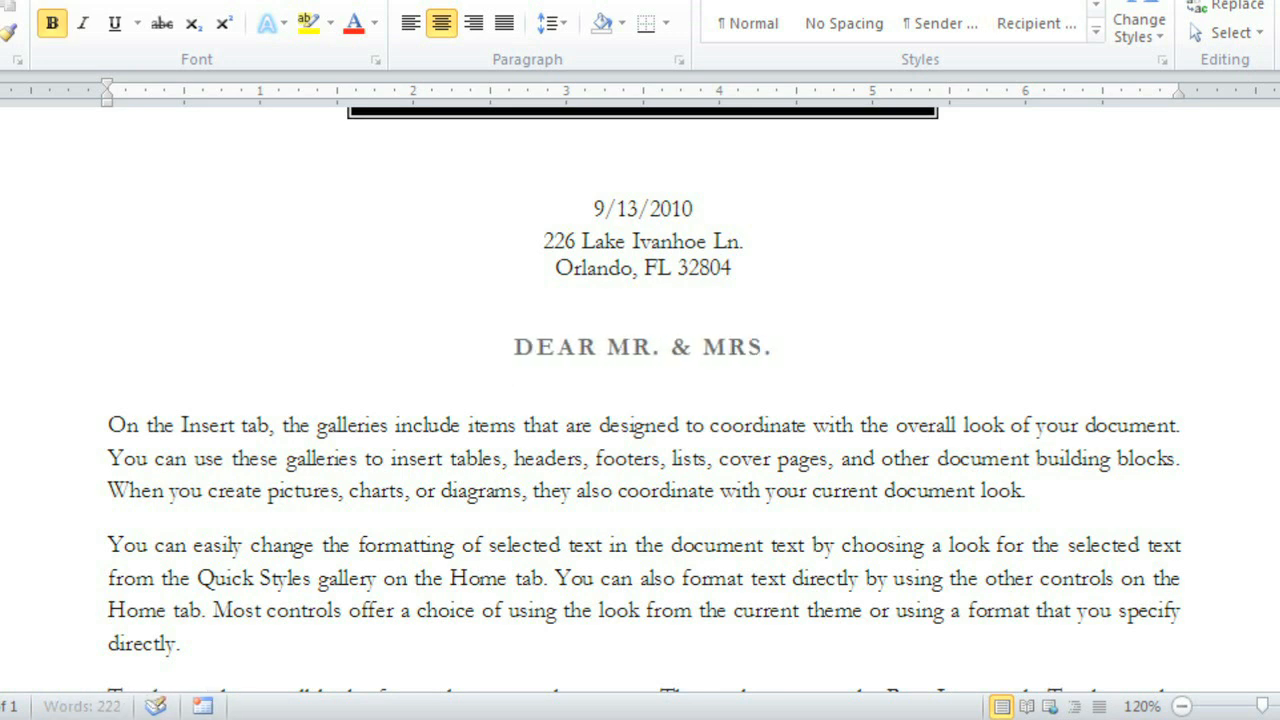
pyautogui.write('GREENE,')
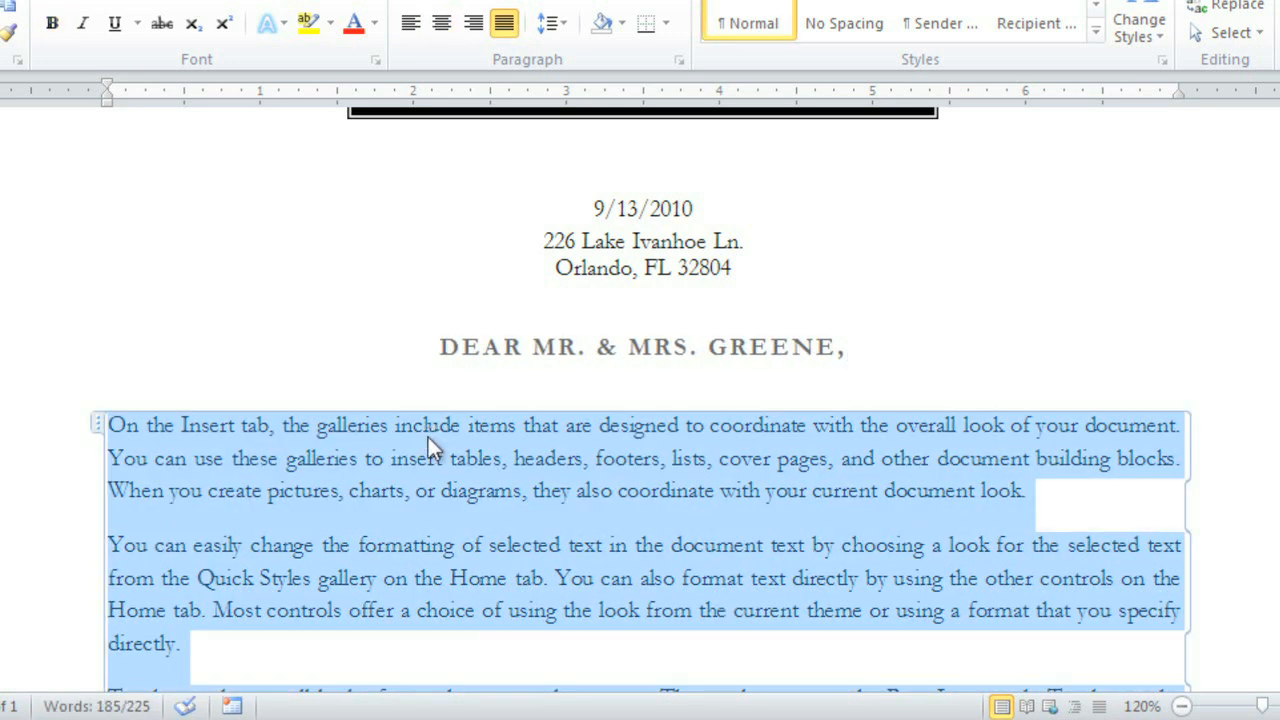
pyautogui.write('Thank you for considering Sm')
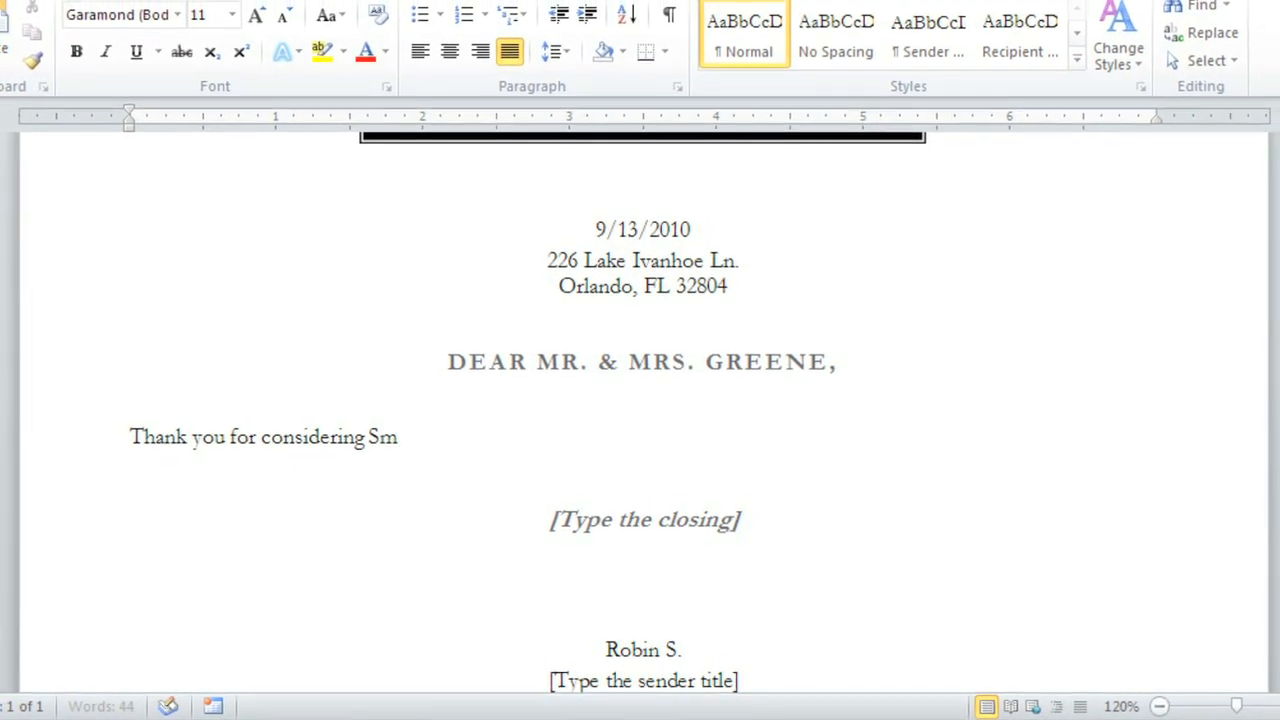
pyautogui.write('ith & Selznick')
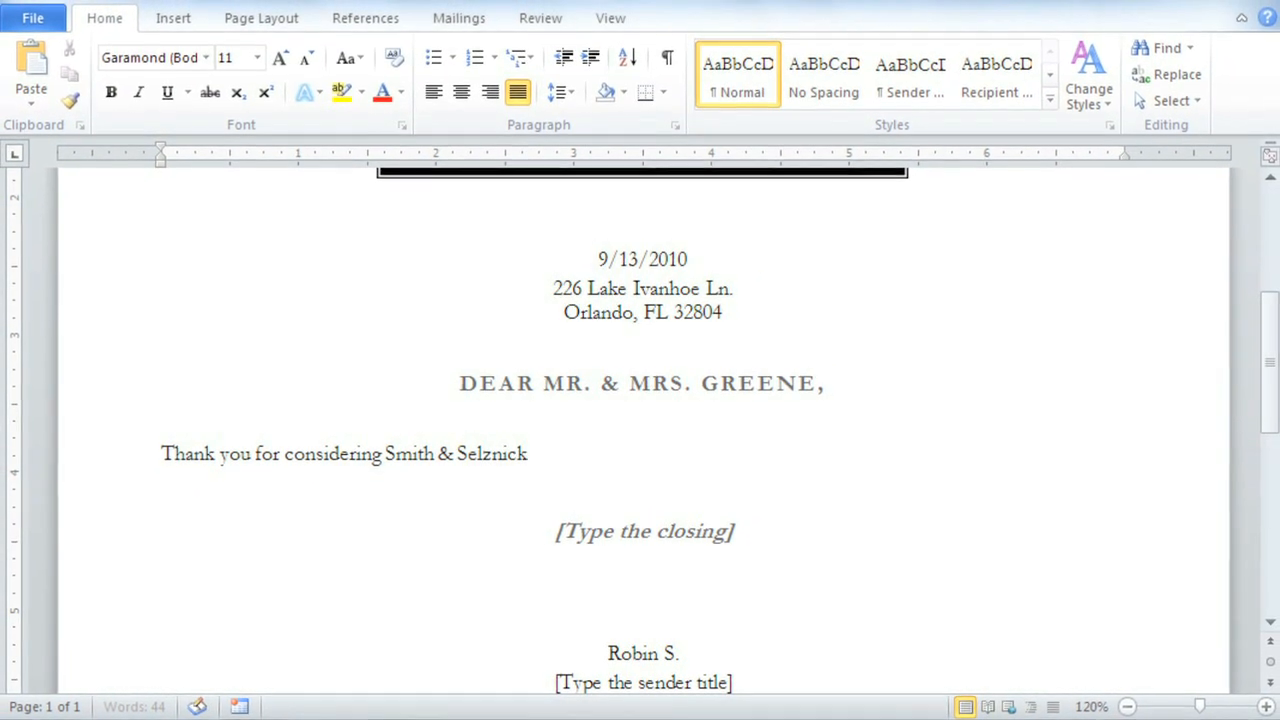